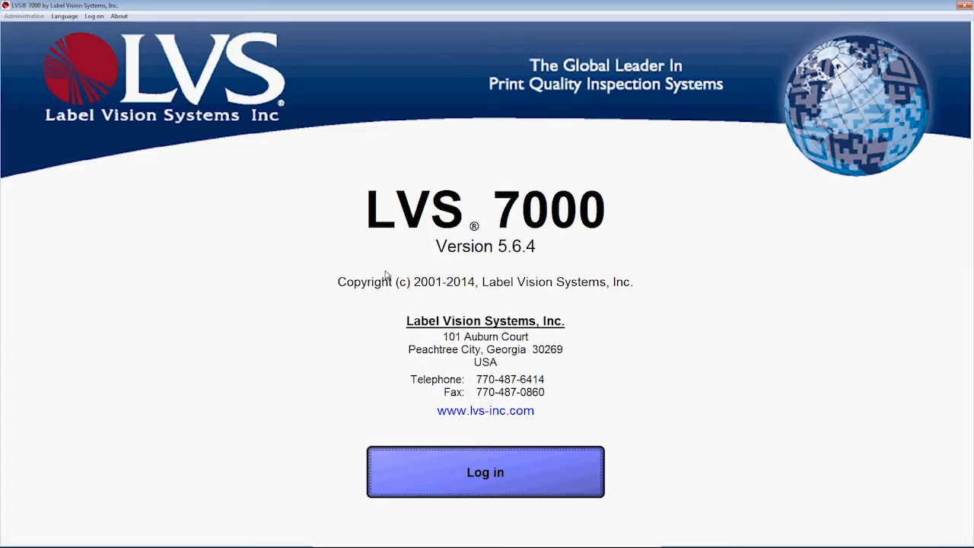
mouse_move(386, 270)
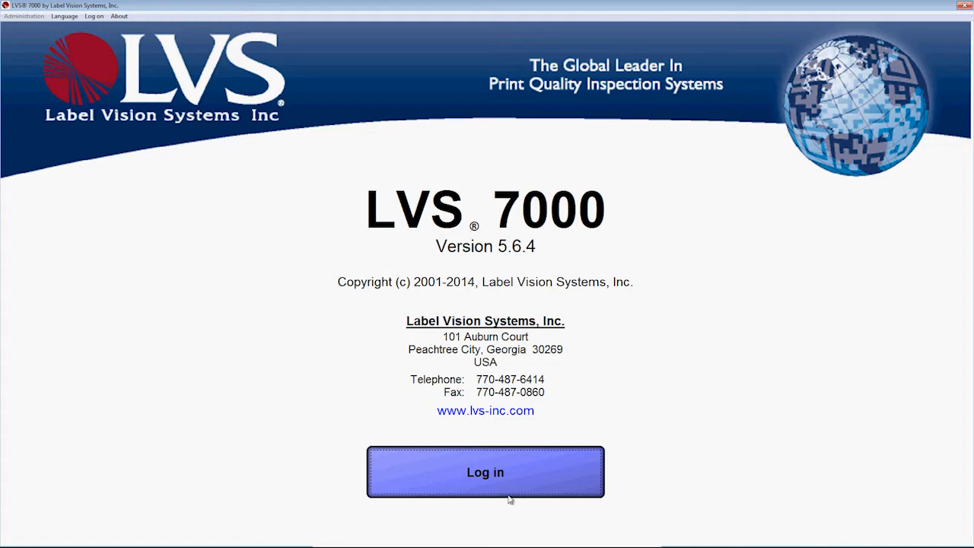
Log in as the operator and begin creating a new inspection job.
left_click(484, 471)
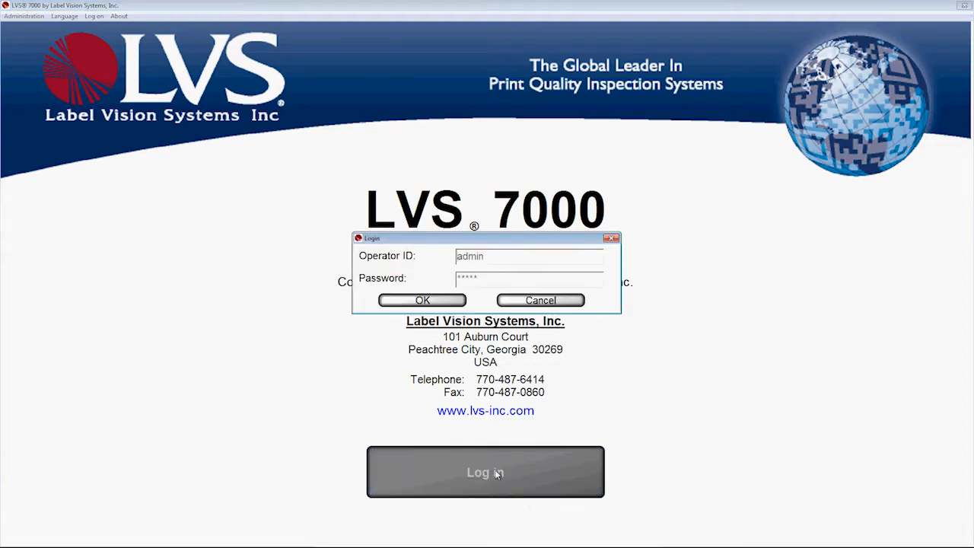
left_click(422, 299)
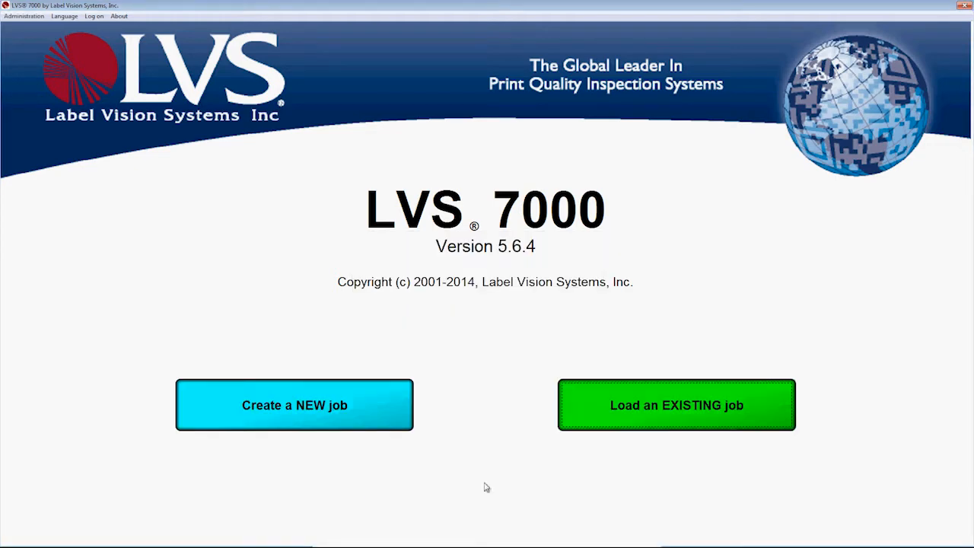
mouse_move(320, 403)
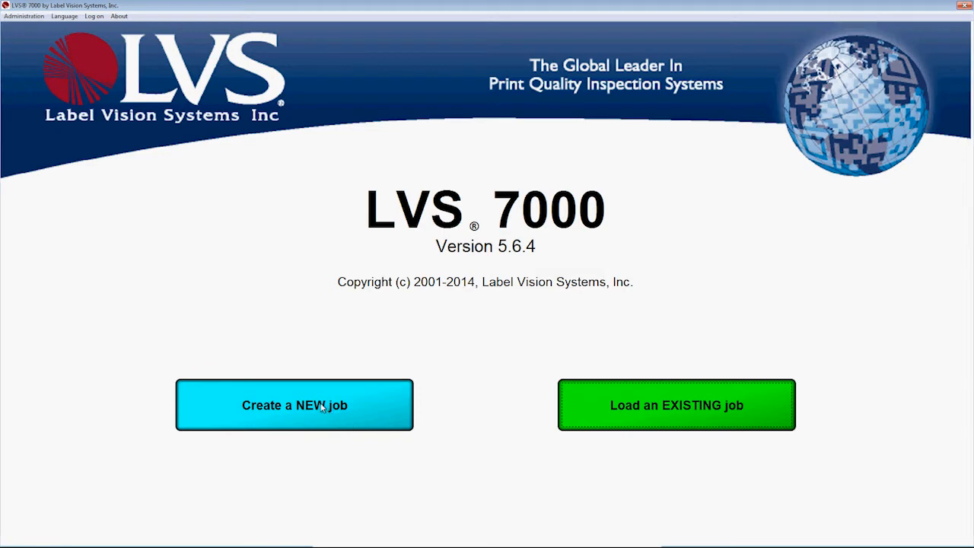
left_click(295, 405)
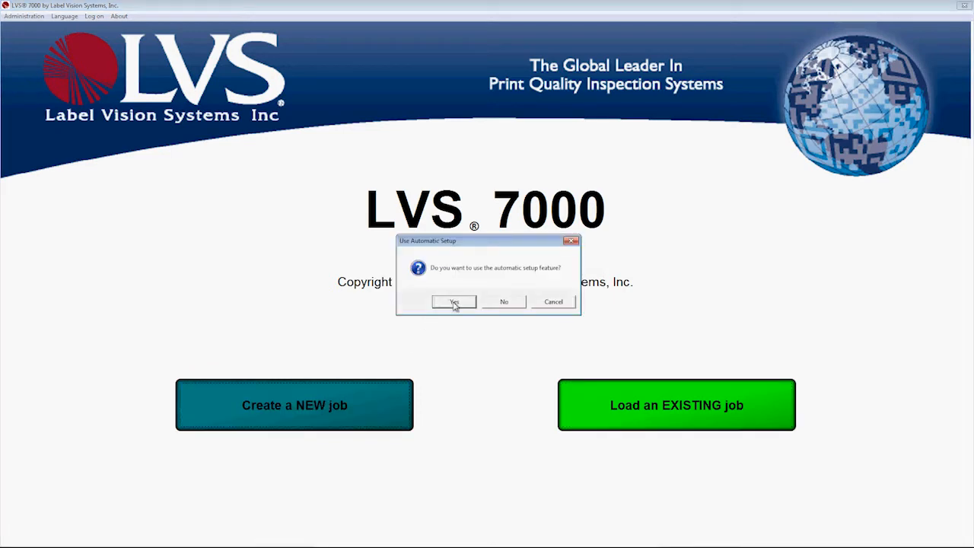
Accept automatic setup and advance the web image until a complete B12 label shows.
left_click(454, 302)
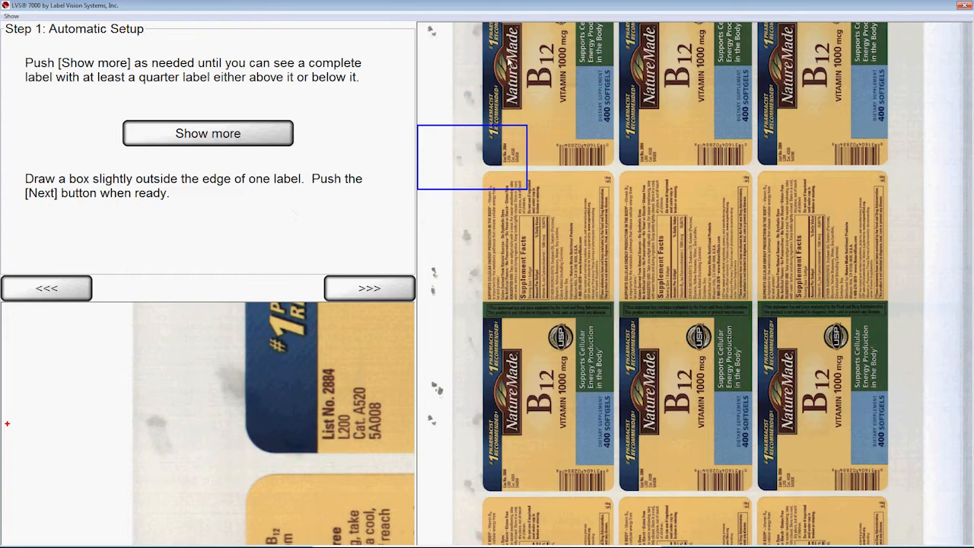
left_click(208, 133)
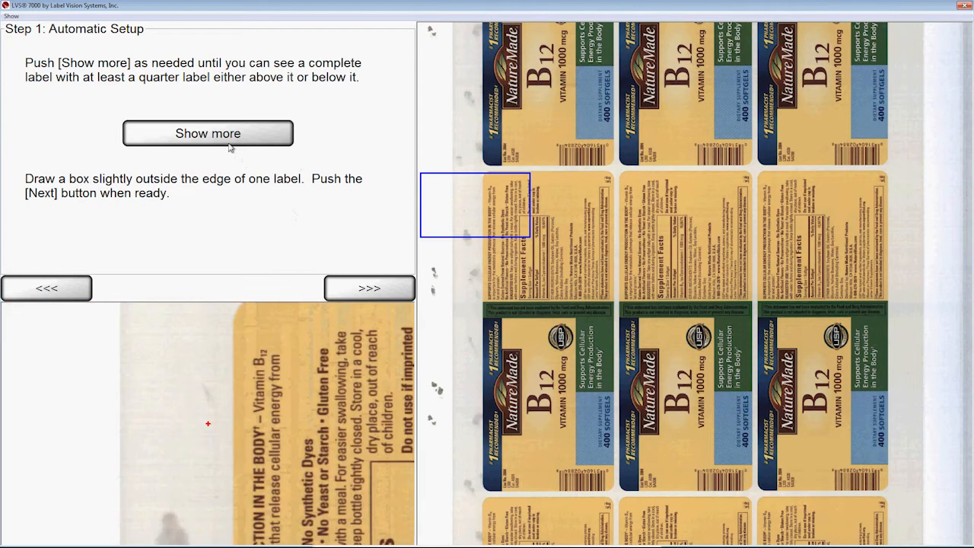
left_click(207, 134)
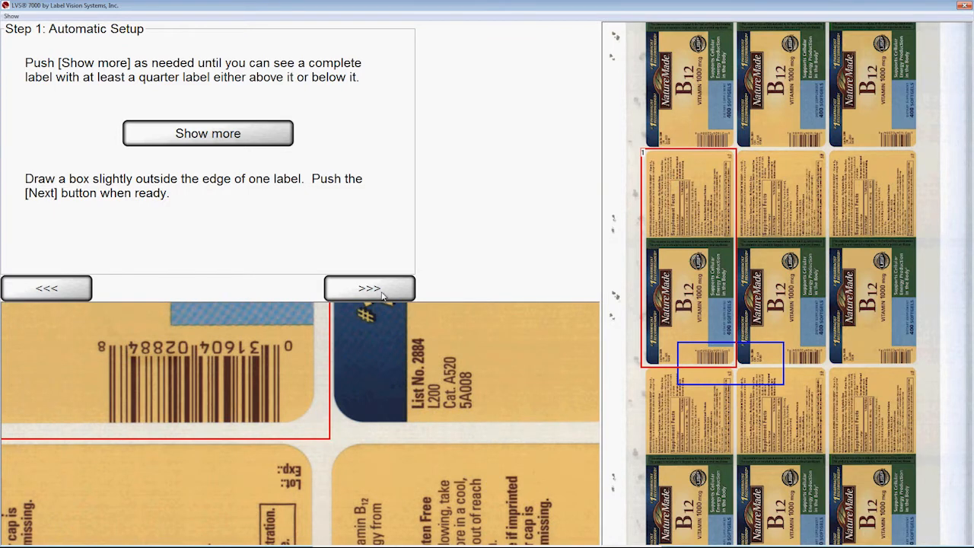
Accept the label box so setup detects labels three across and reaches saving LVS000001.
left_click(370, 287)
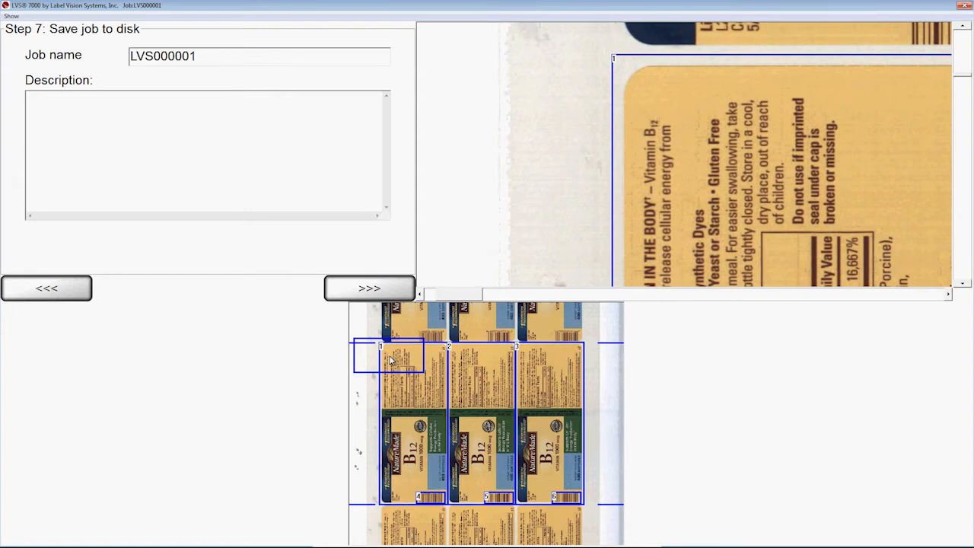
Save job LVS000001 and start a new inspection run.
left_click(460, 353)
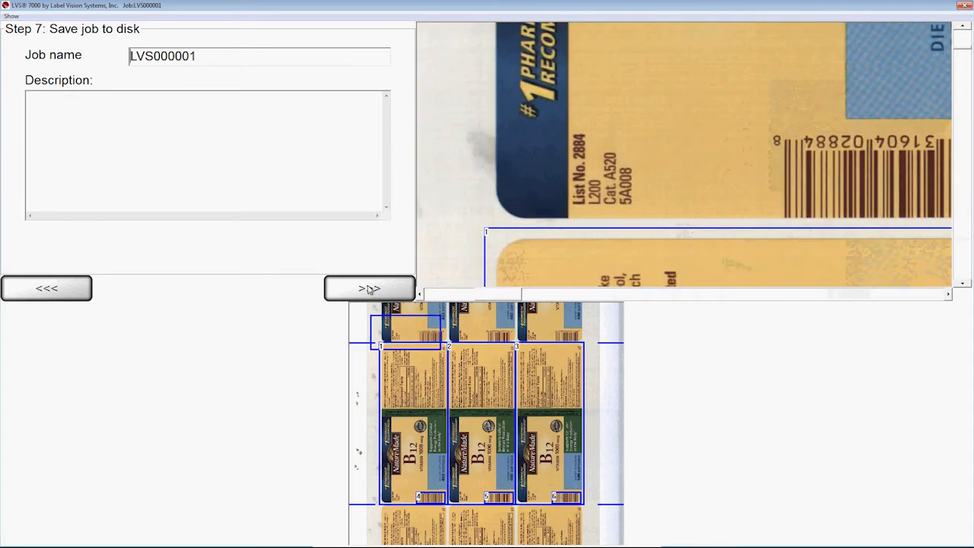
left_click(370, 288)
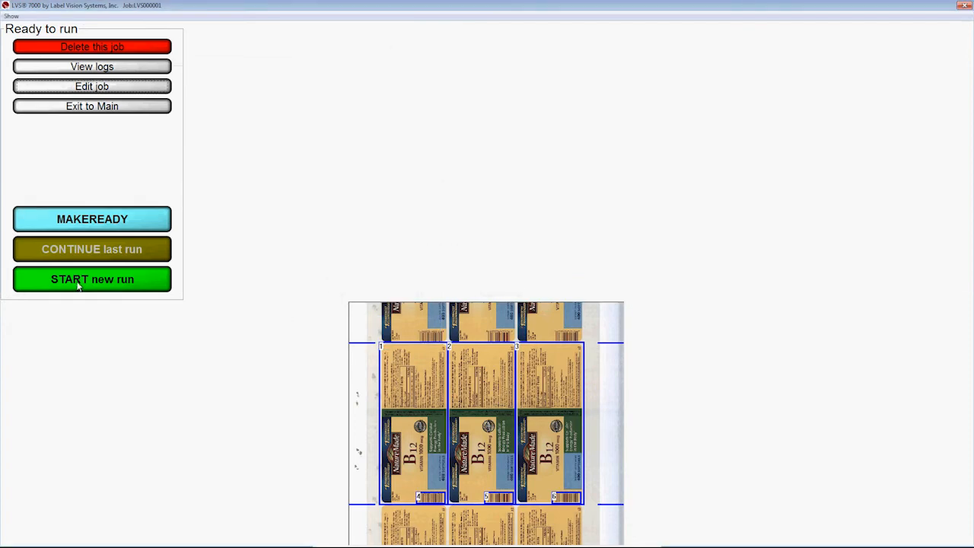
left_click(91, 279)
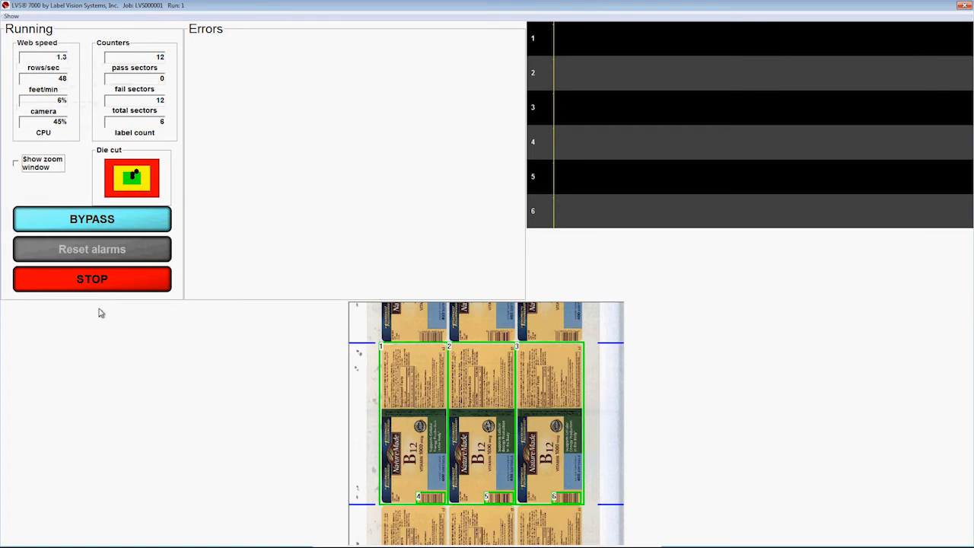